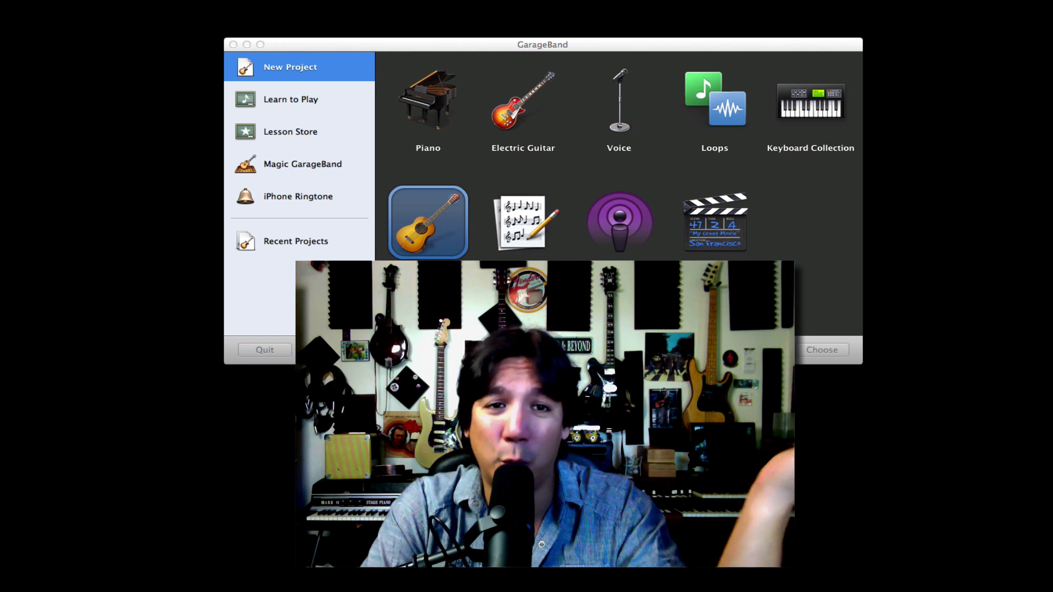
mouse_move(376, 81)
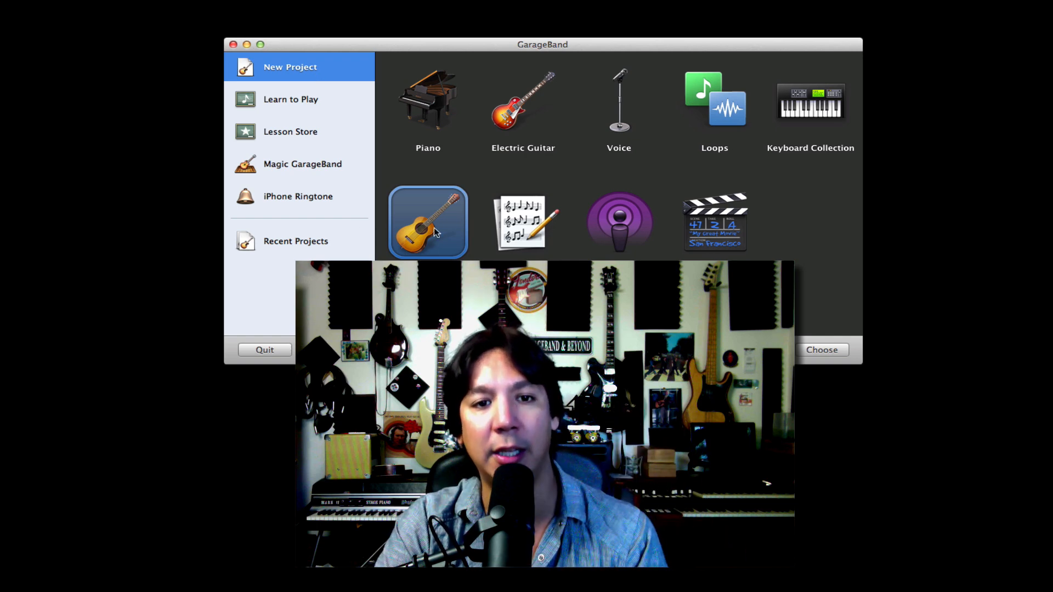
mouse_move(383, 159)
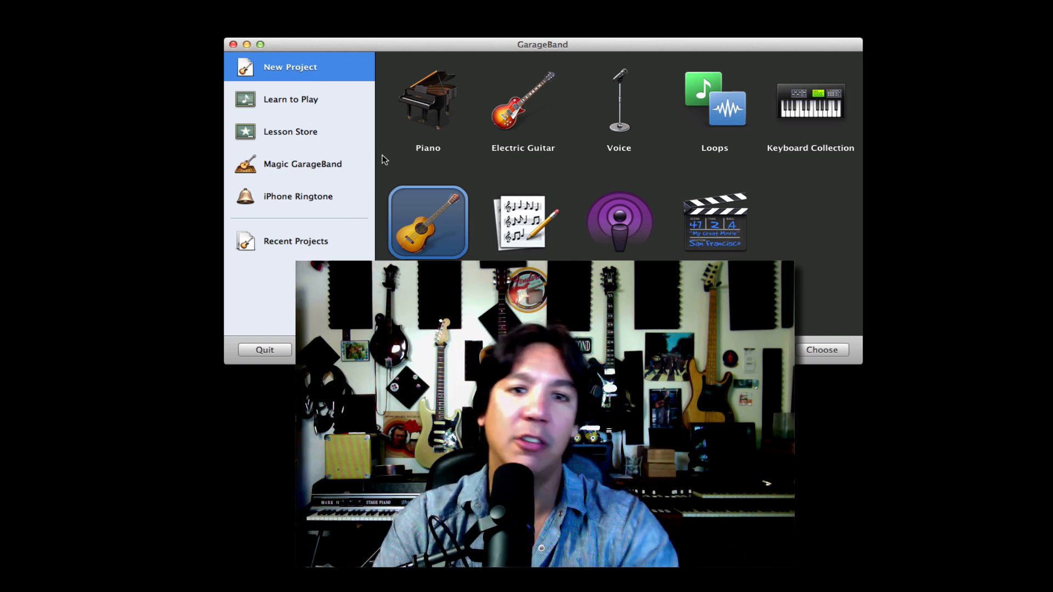
mouse_move(463, 243)
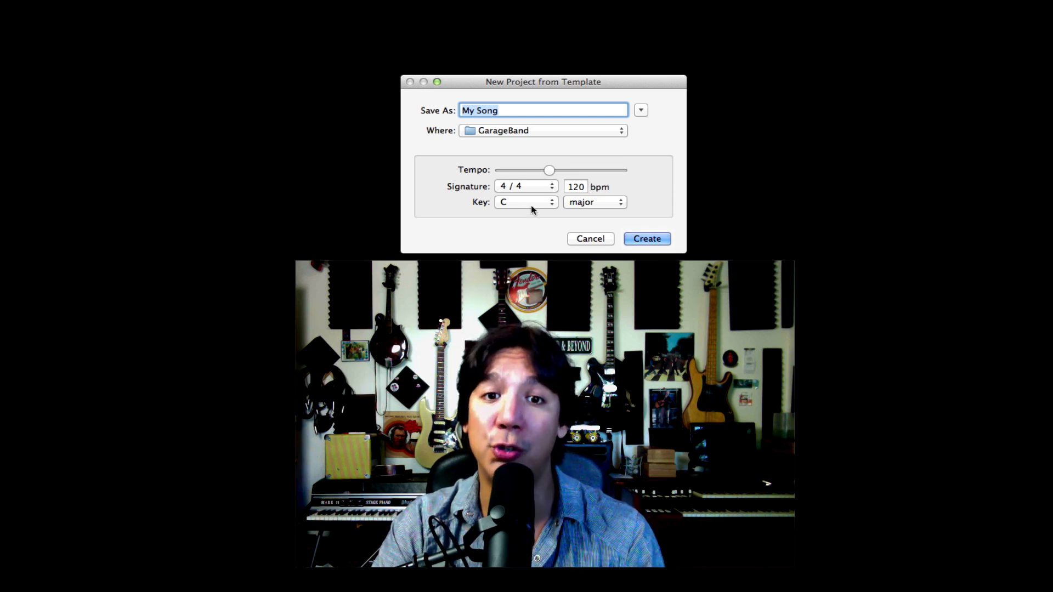
mouse_move(555, 204)
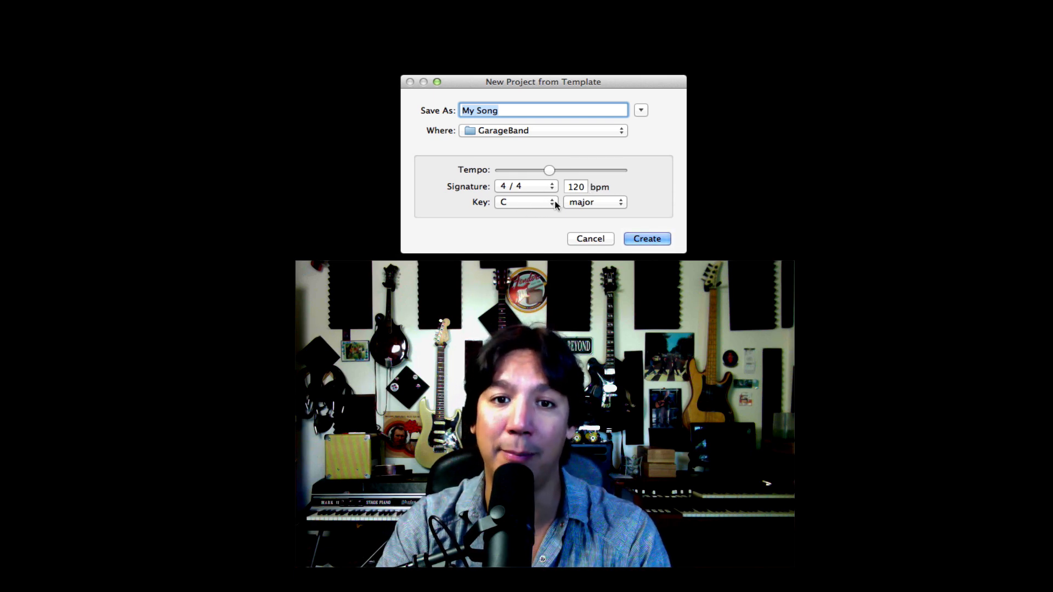
Try the song key of G, then set it back to C major
click(526, 203)
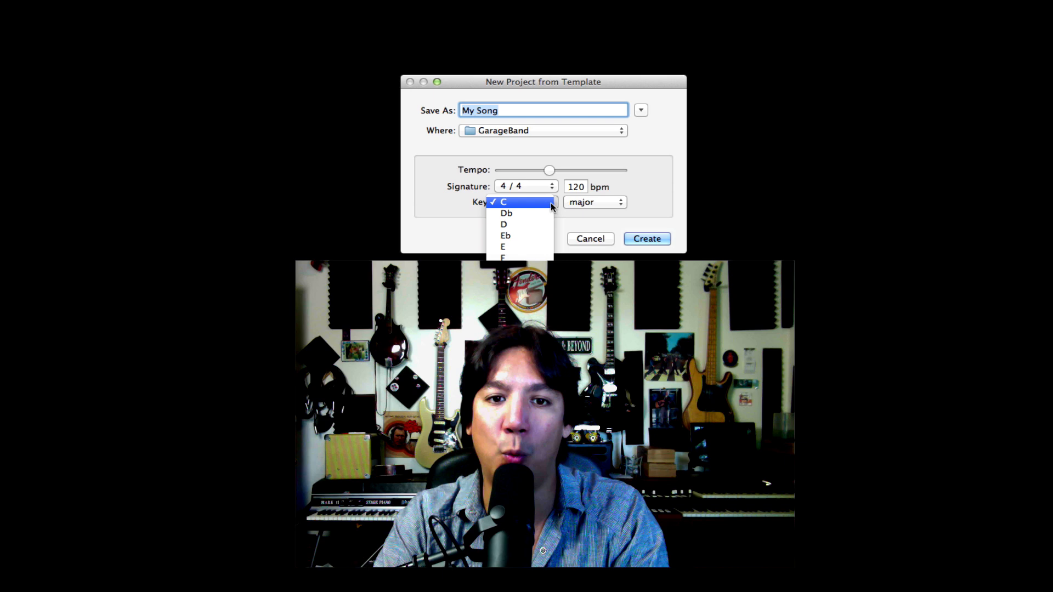
mouse_move(505, 236)
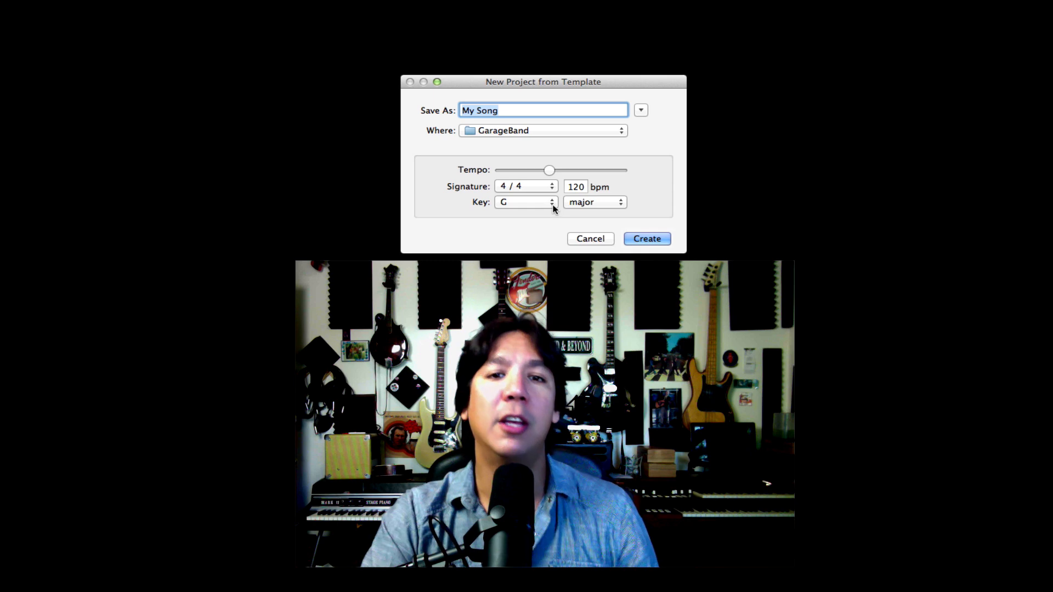
click(526, 202)
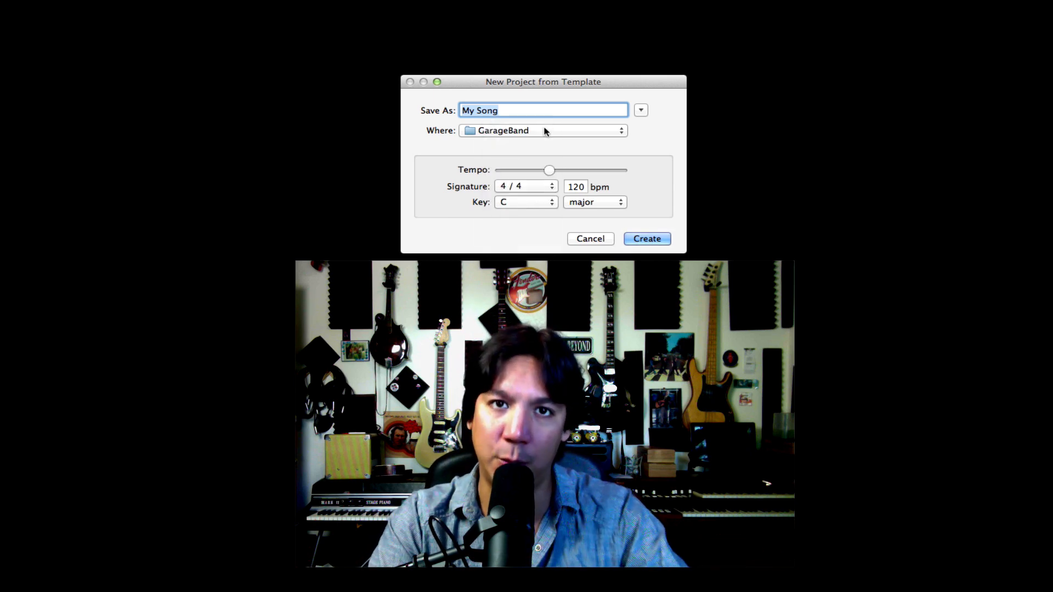
mouse_move(500, 208)
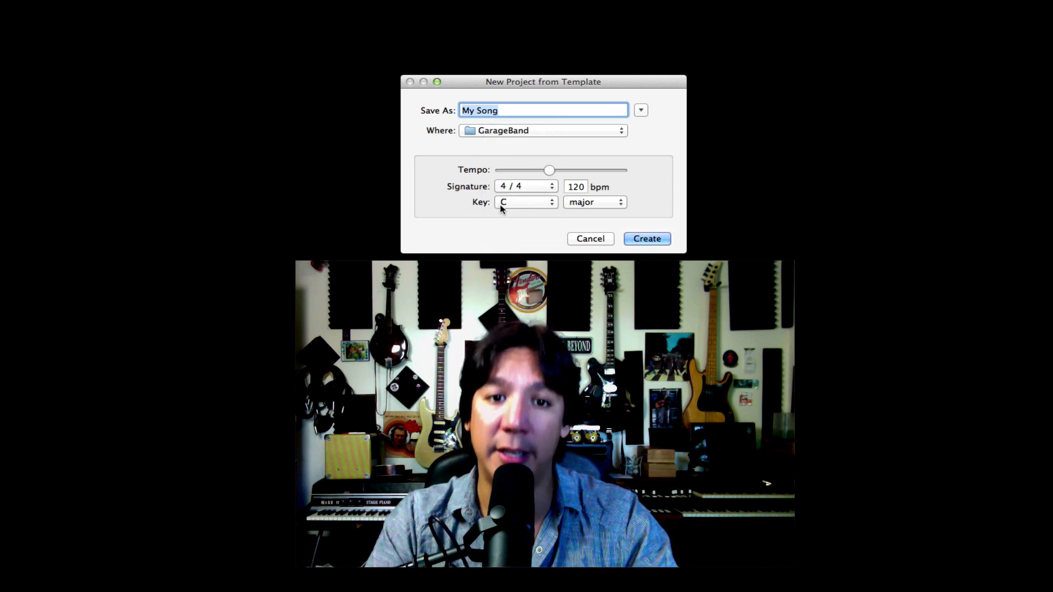